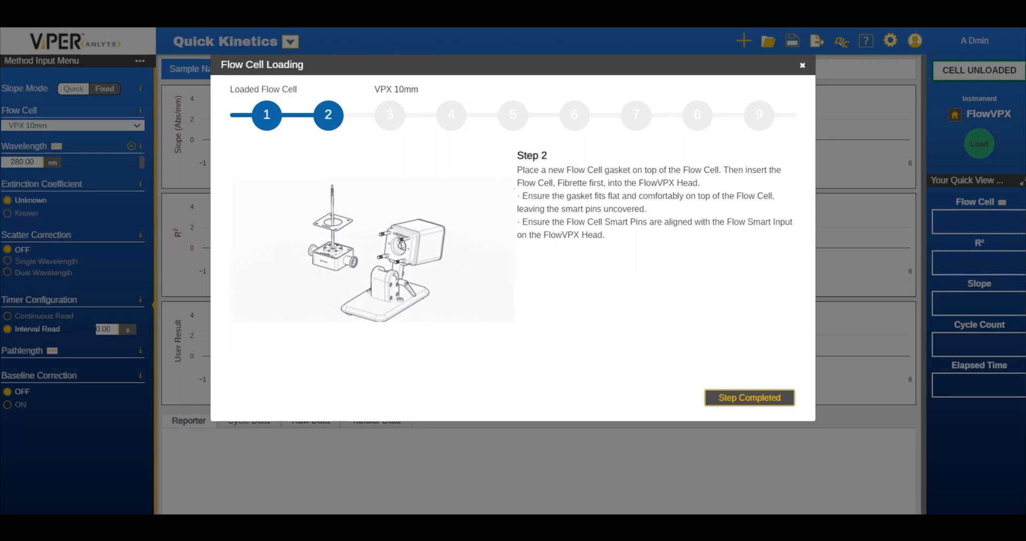
Step: Confirm the flow-cell loading step so the status reads CELL LOADED
click(748, 398)
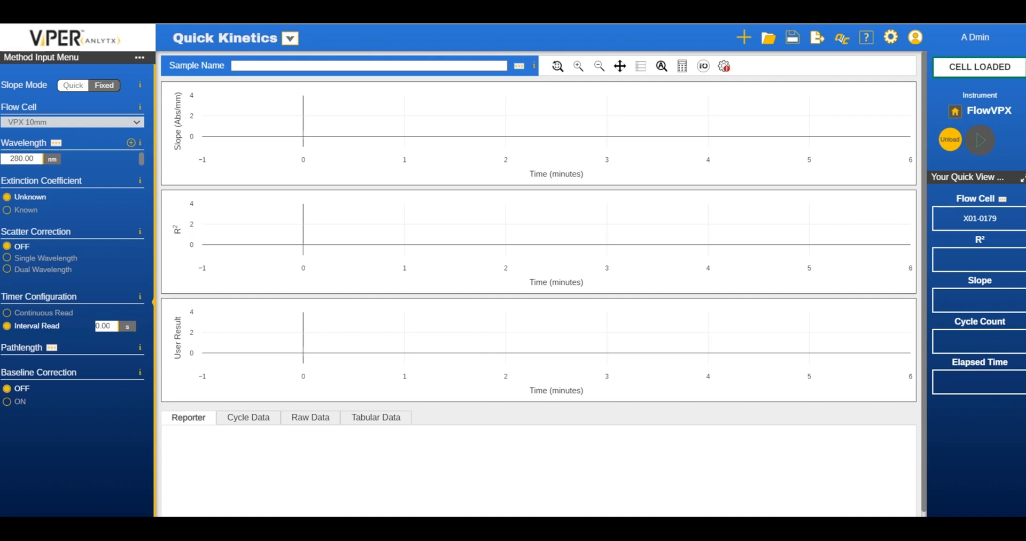
Step: Set a Known extinction coefficient of 0.67, name the sample BSA, and start the continuous read
click(8, 209)
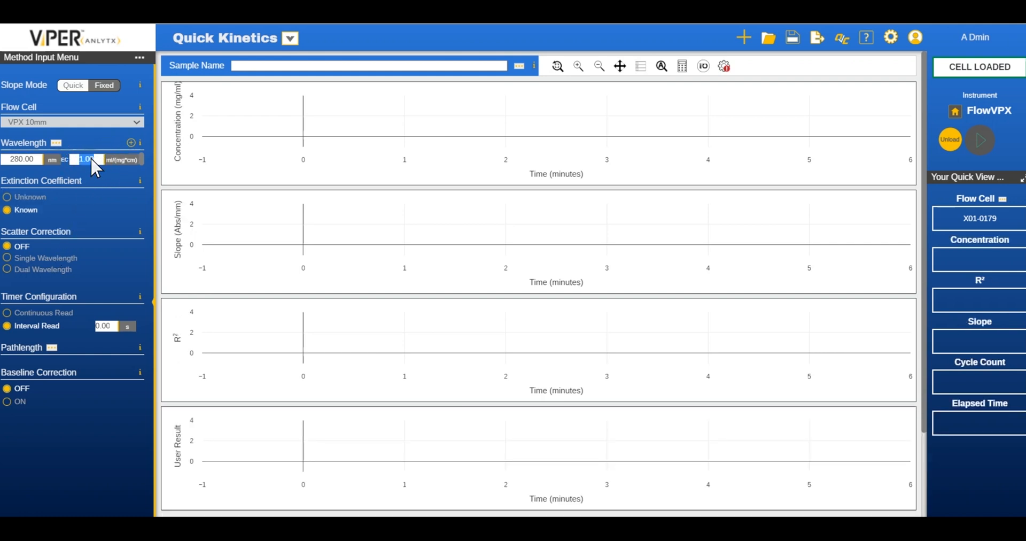
click(83, 159)
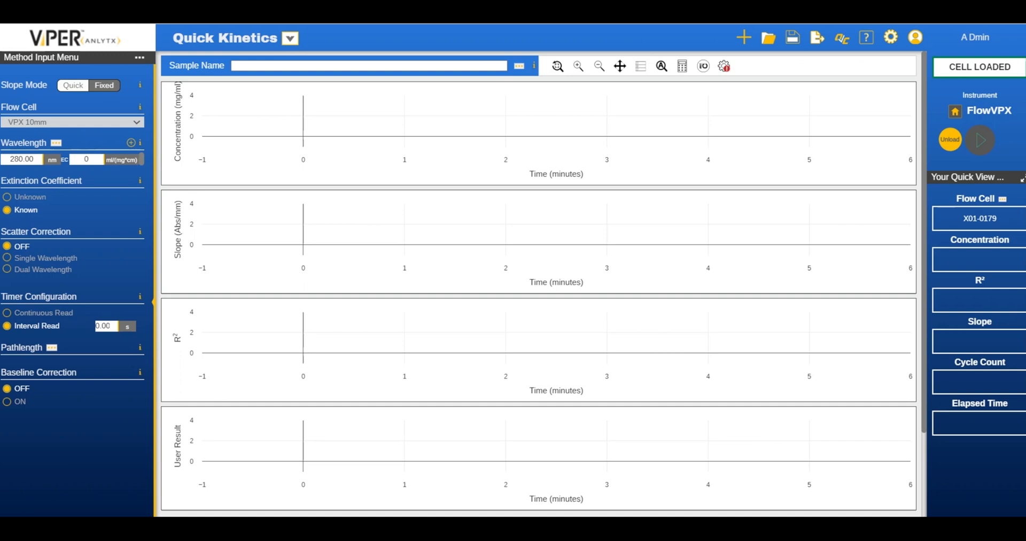
text(0.67)
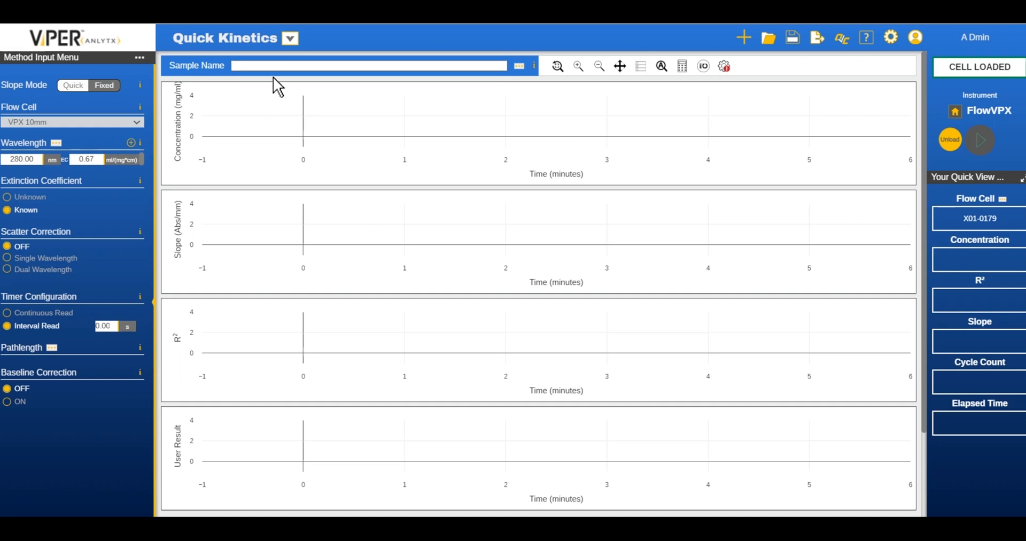
text(BSA)
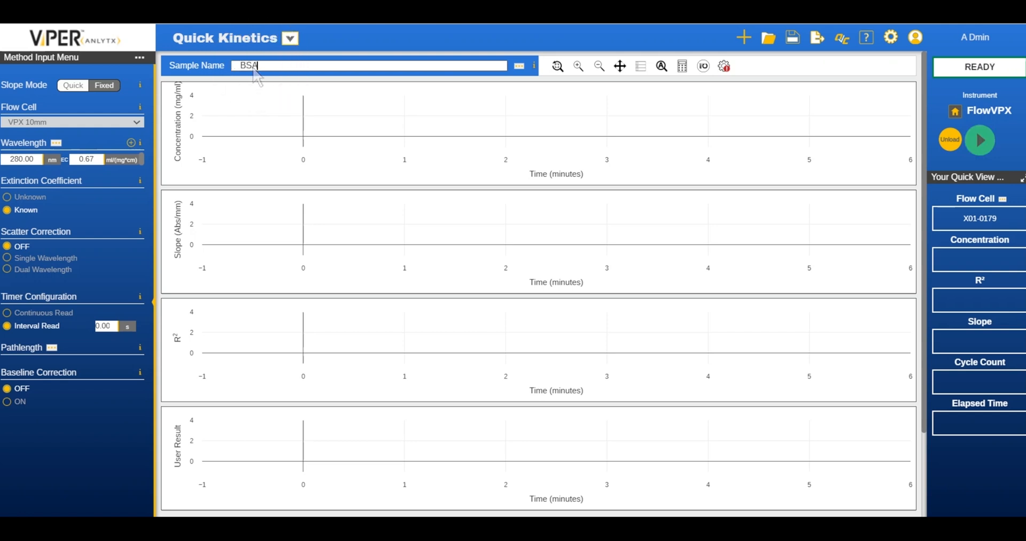
click(980, 138)
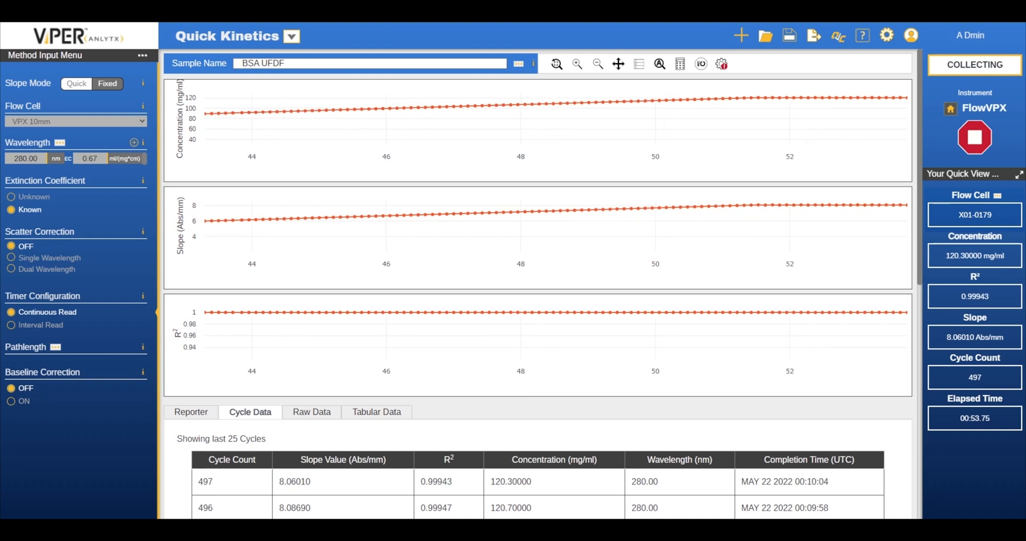
Step: Stop the measurement at cycle 500 and acknowledge the Method Stopped message
click(975, 138)
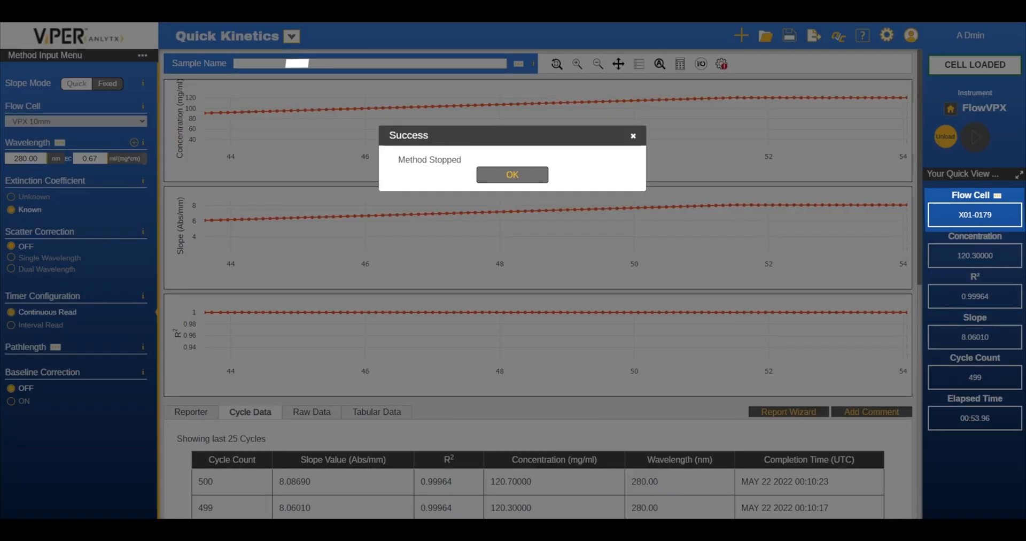
click(512, 175)
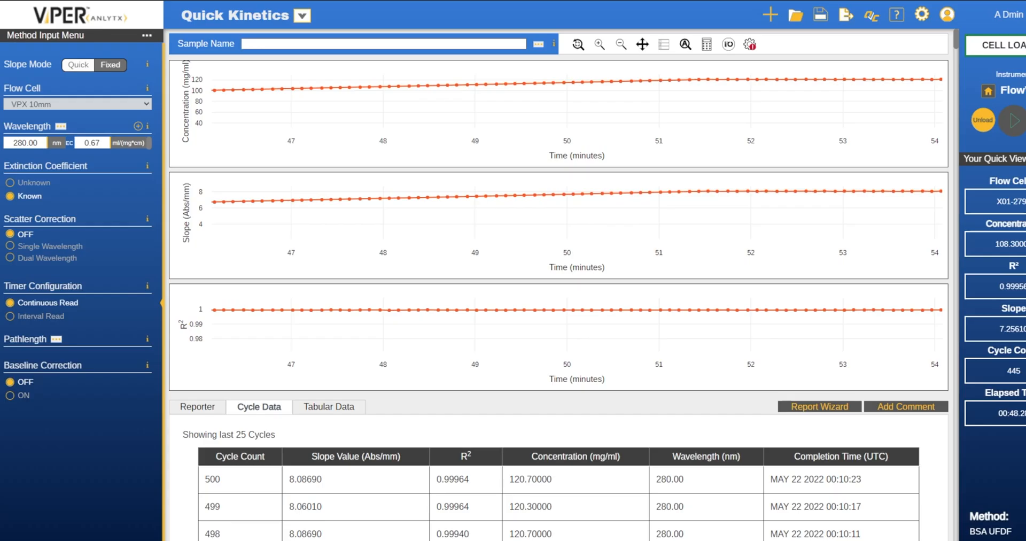
mouse_move(844, 14)
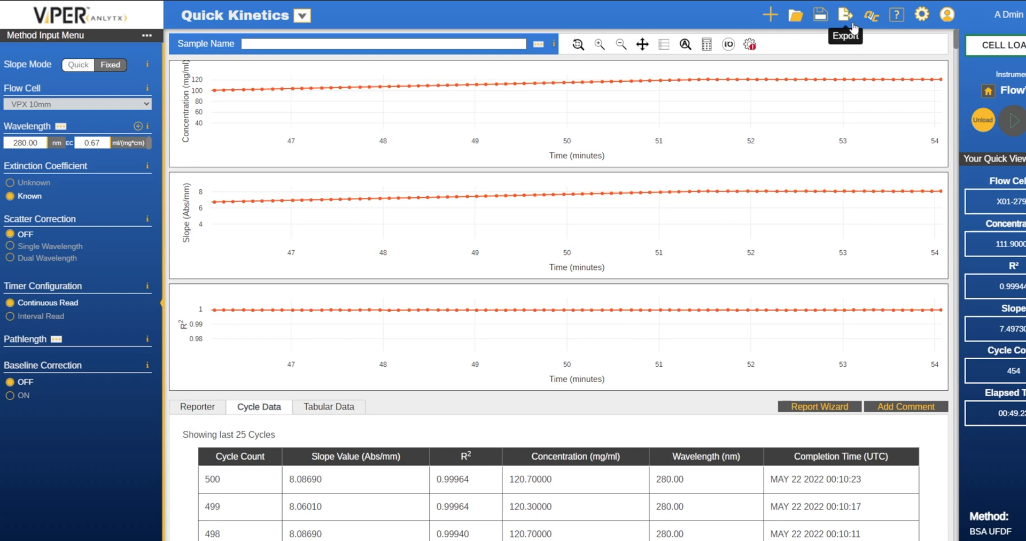
Step: Start a data export named 'BSA UFDF' from the Export menu
click(845, 14)
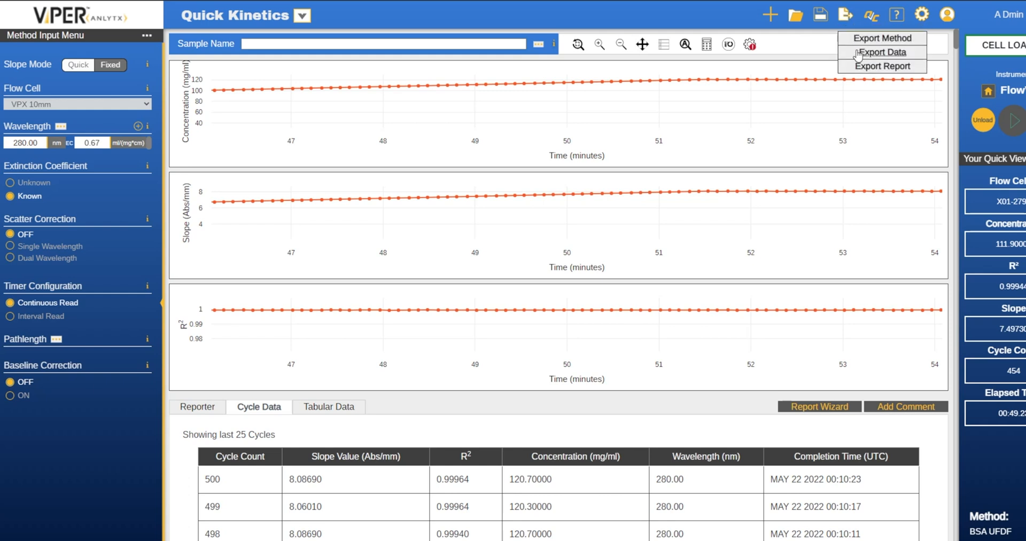
click(882, 52)
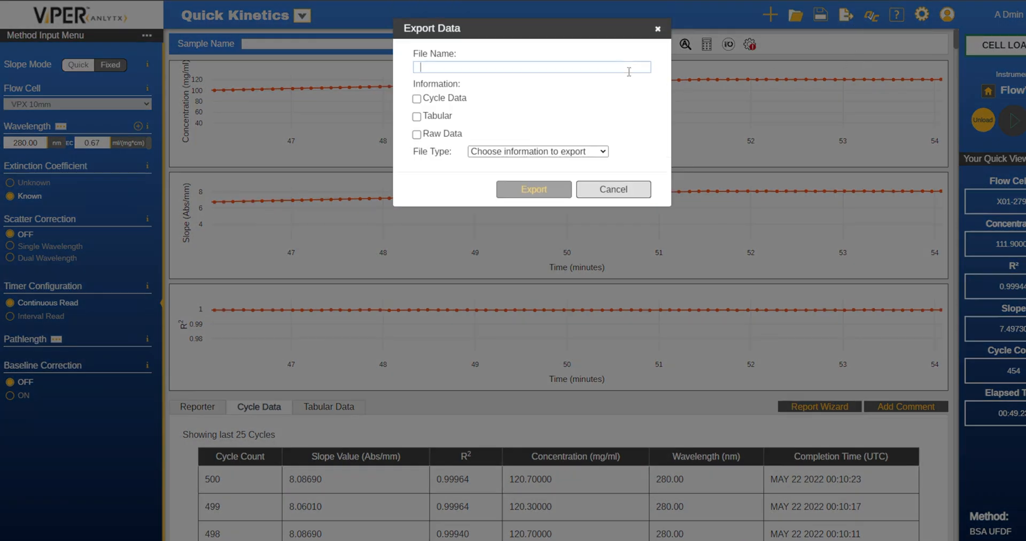
text(BSA UF)
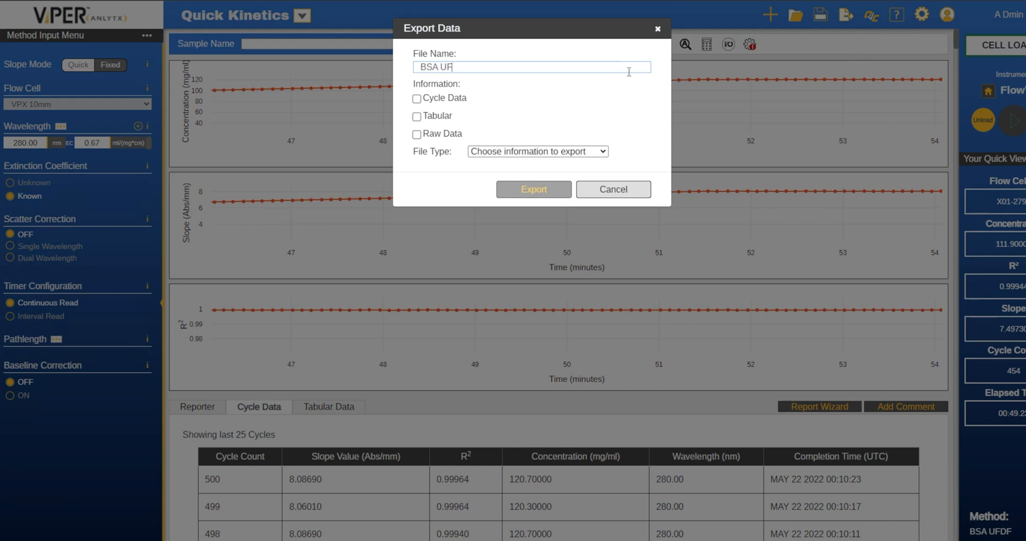
text(DF)
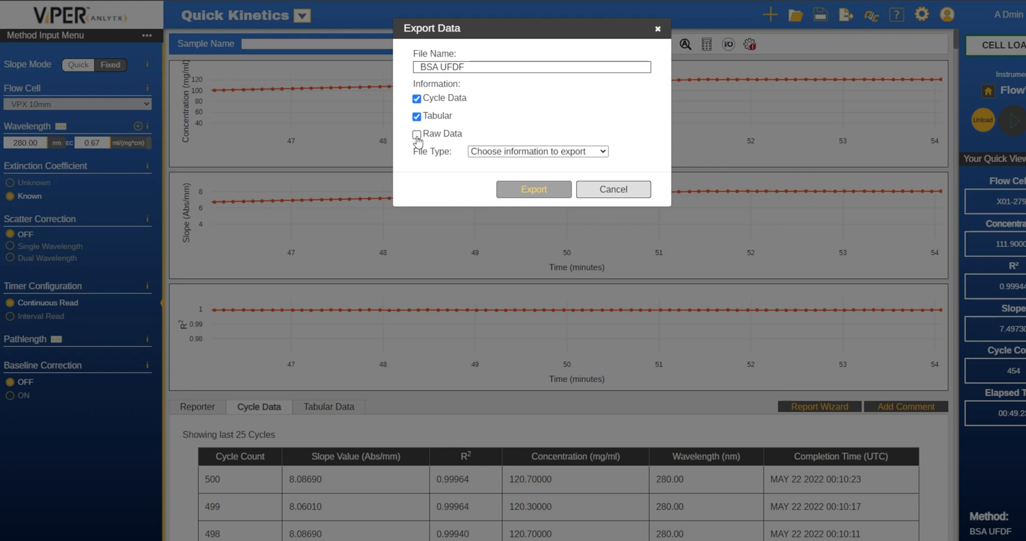
Step: Include raw data, choose Excel as the file type, and export the run data
click(536, 152)
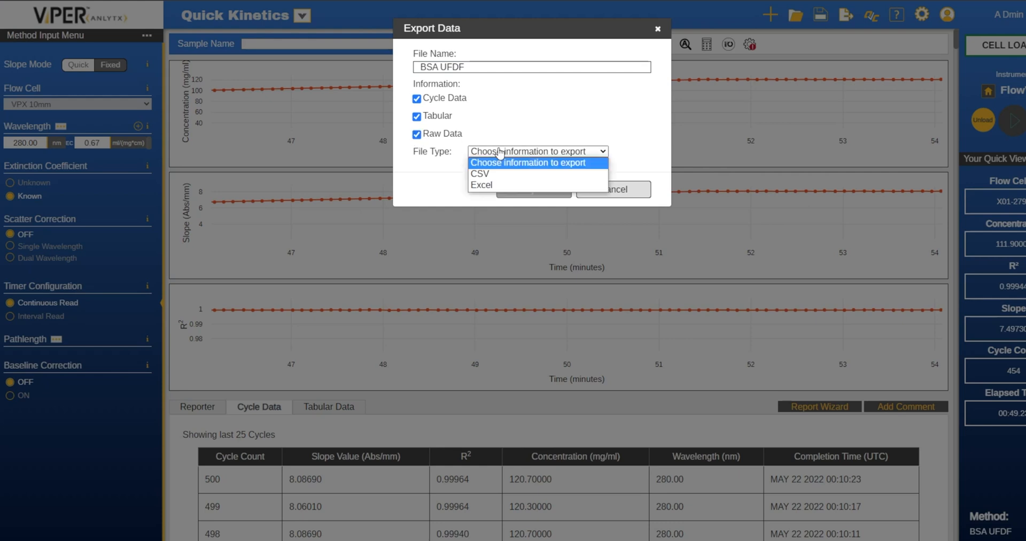
mouse_move(501, 185)
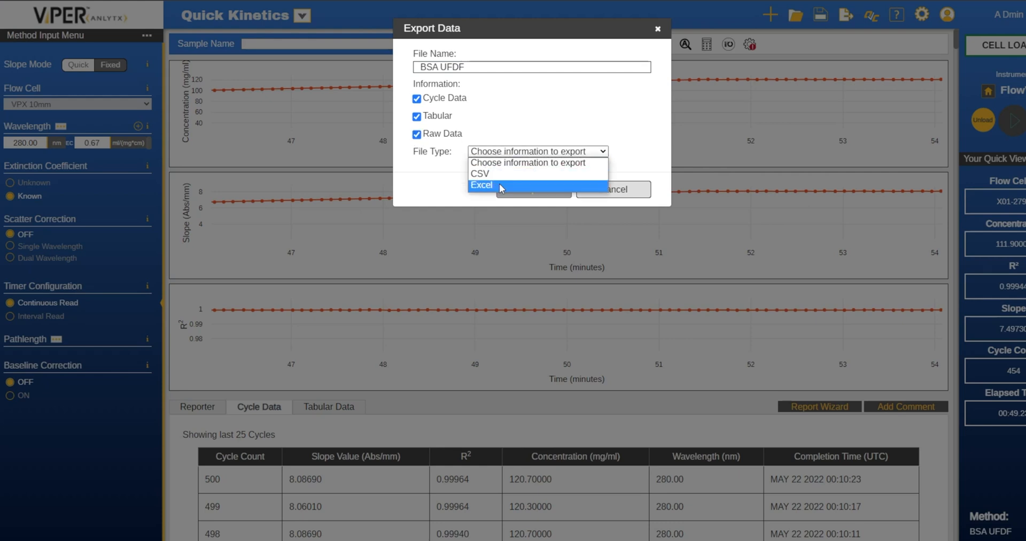
click(481, 185)
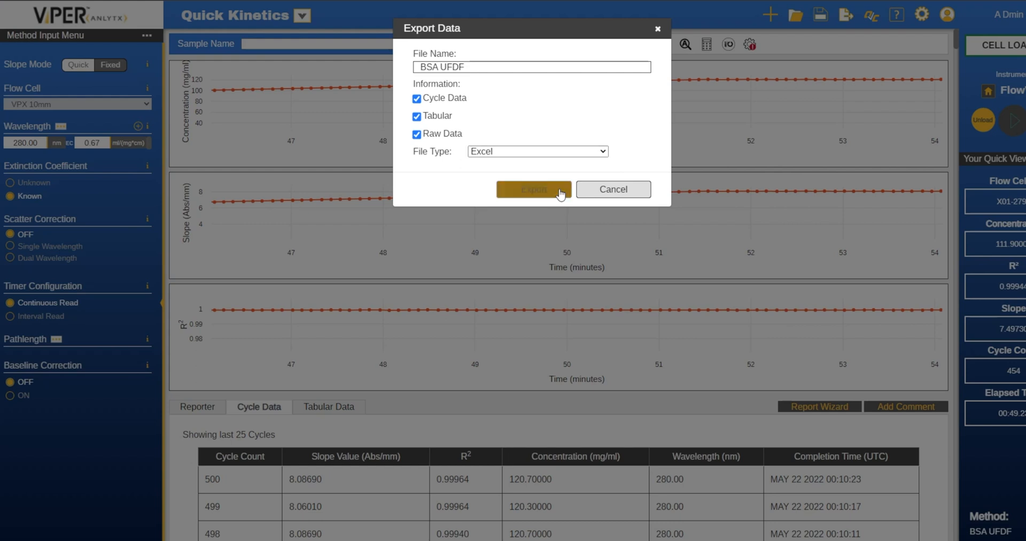
click(532, 189)
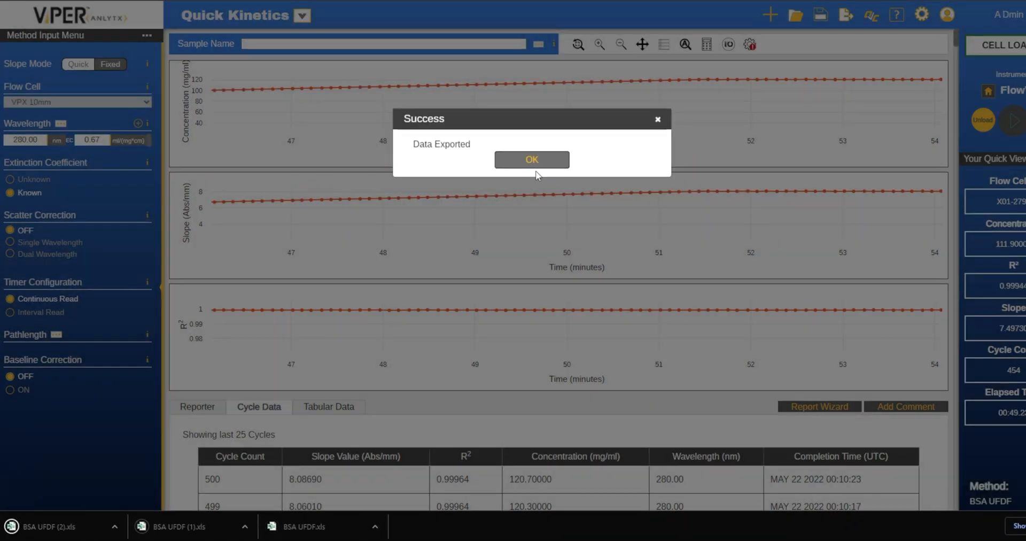